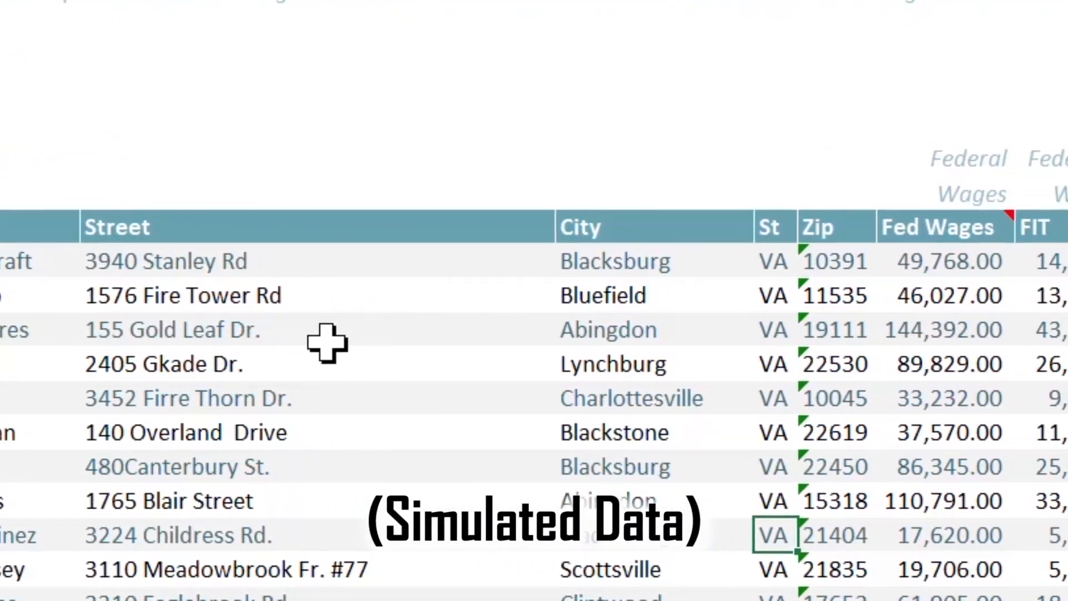
# Merge the three selected employee rows into Word using BXL Merge's Merge to Word.
pyautogui.hscroll(3)
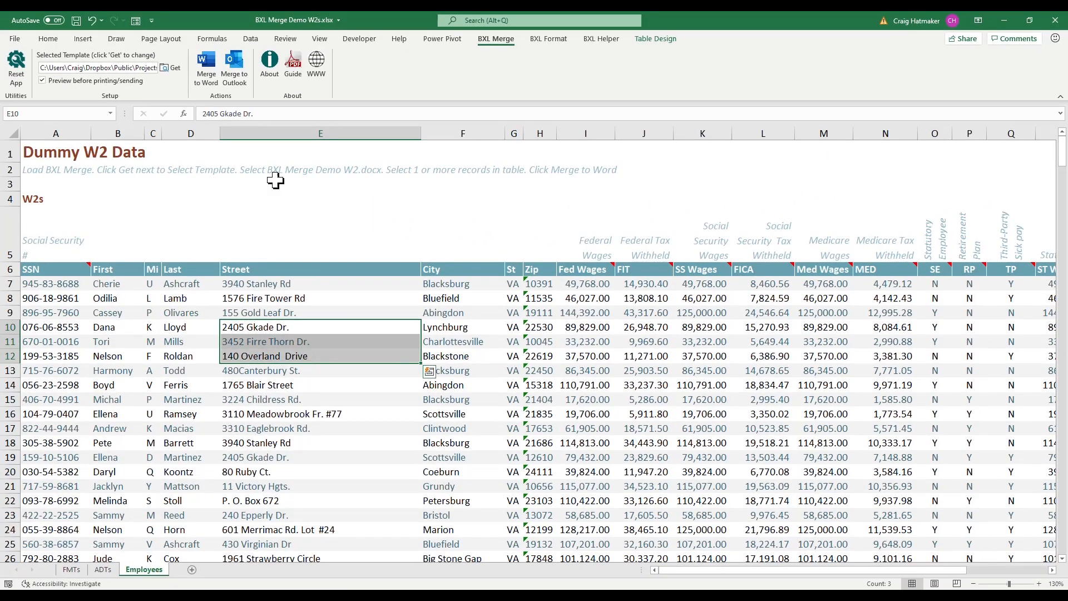
pyautogui.click(206, 64)
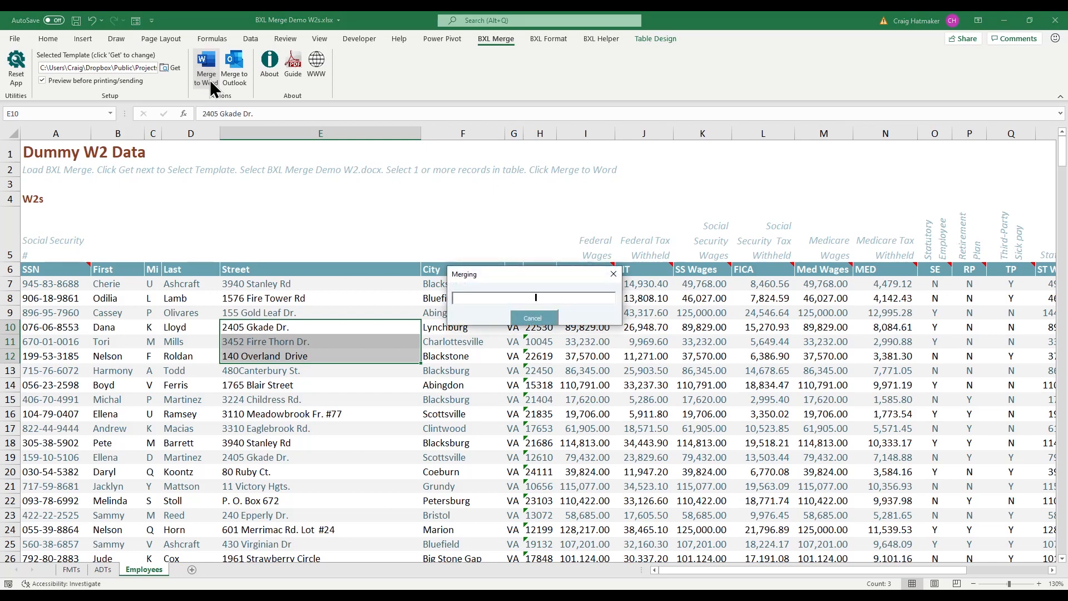
pyautogui.click(206, 65)
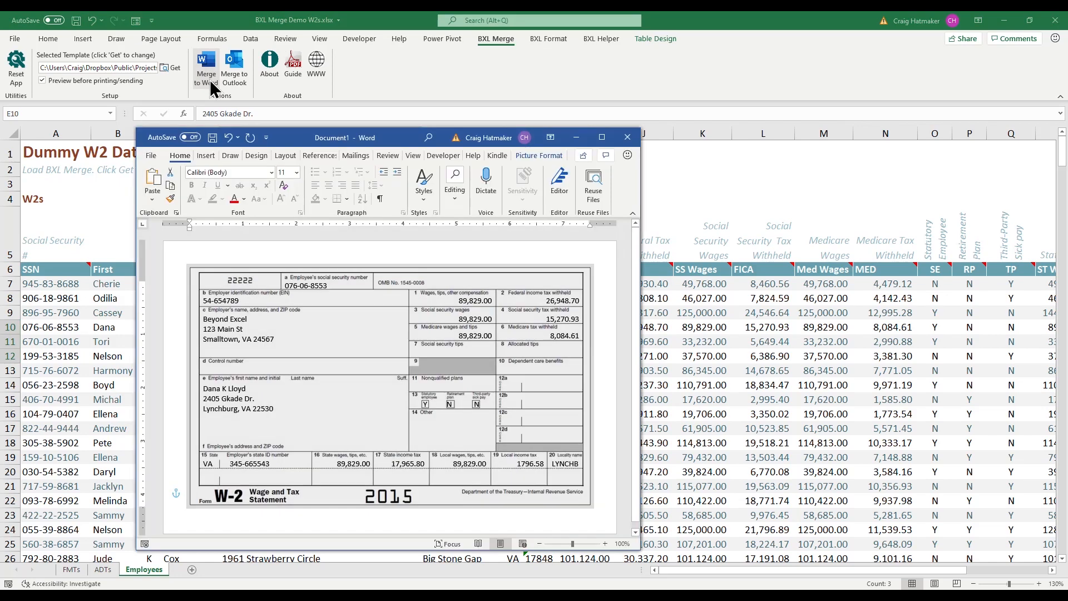
pyautogui.click(206, 64)
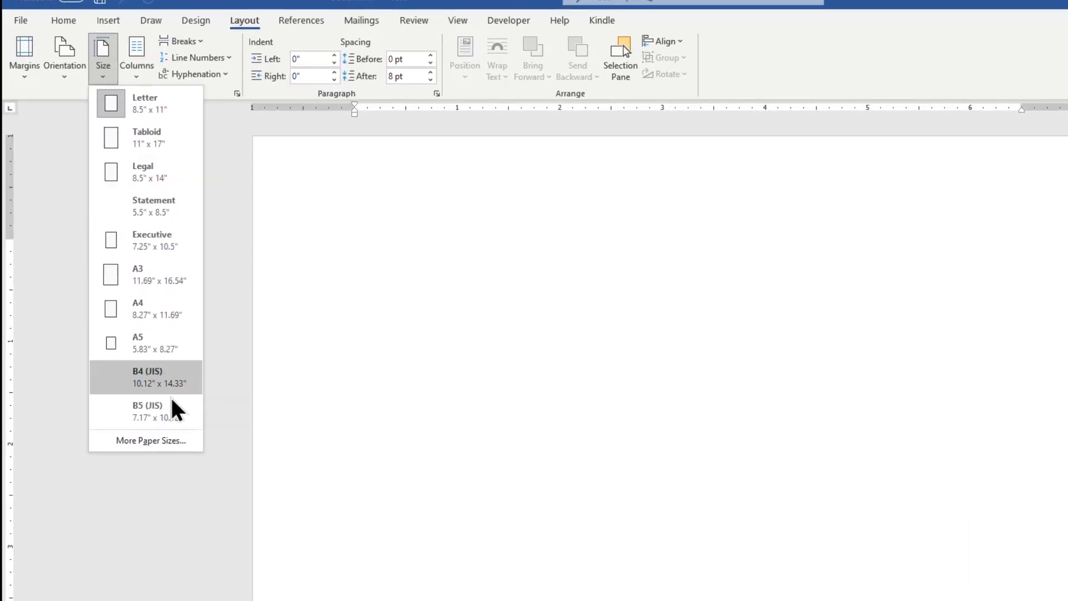
# Set the page size, insert W2.png, and set it Behind Text with a fixed position.
pyautogui.click(150, 440)
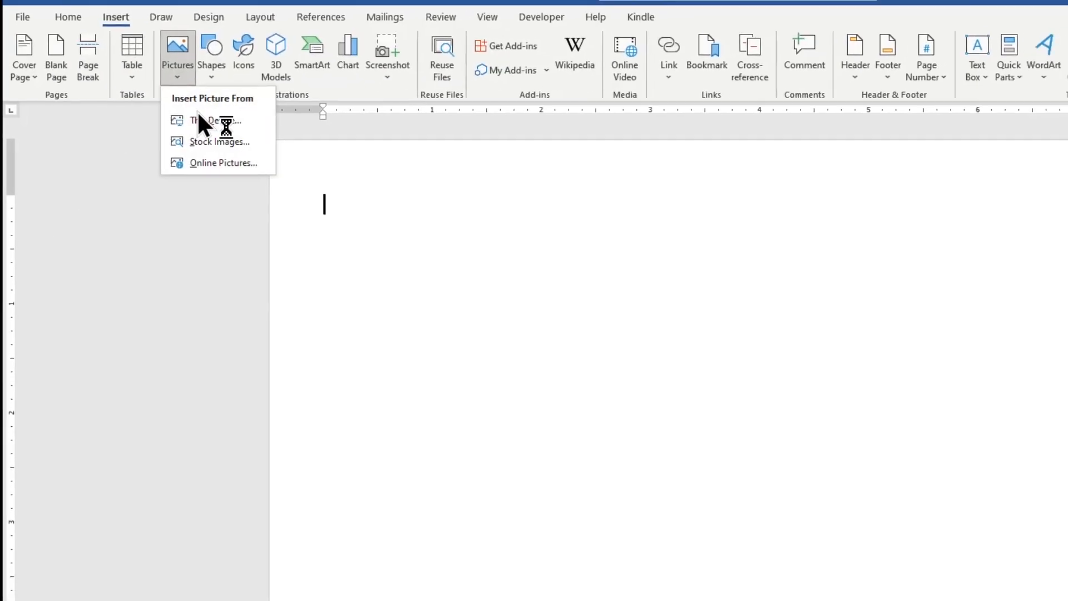
pyautogui.click(206, 121)
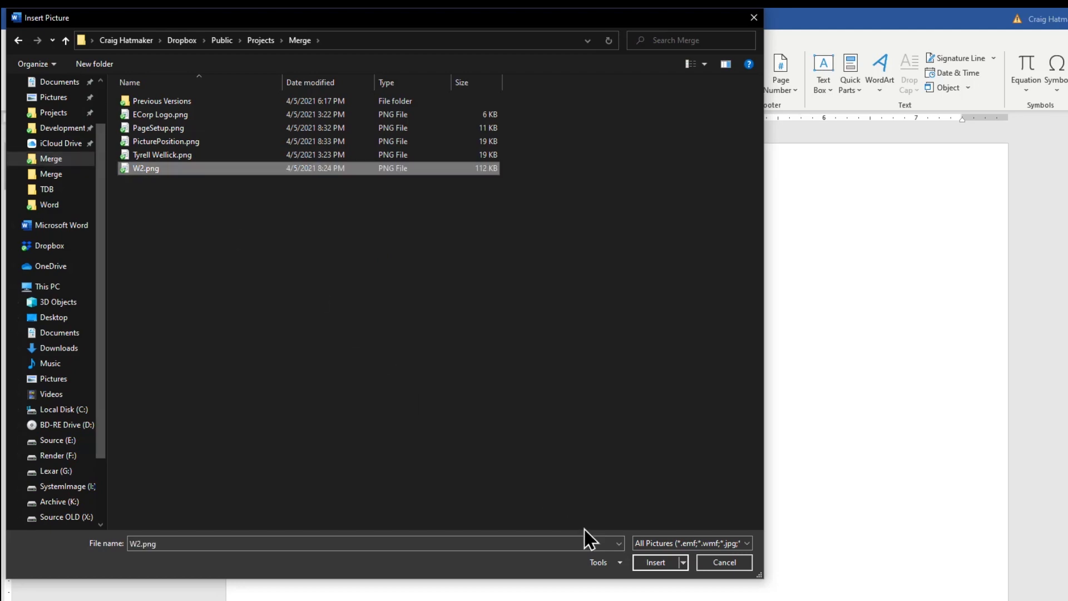
pyautogui.click(656, 562)
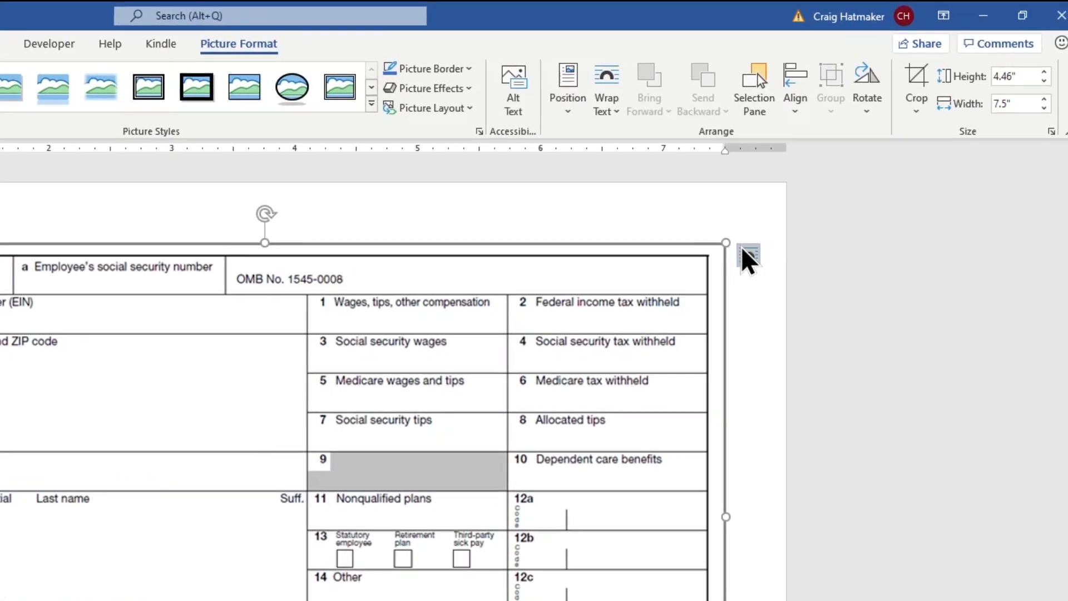
pyautogui.click(749, 260)
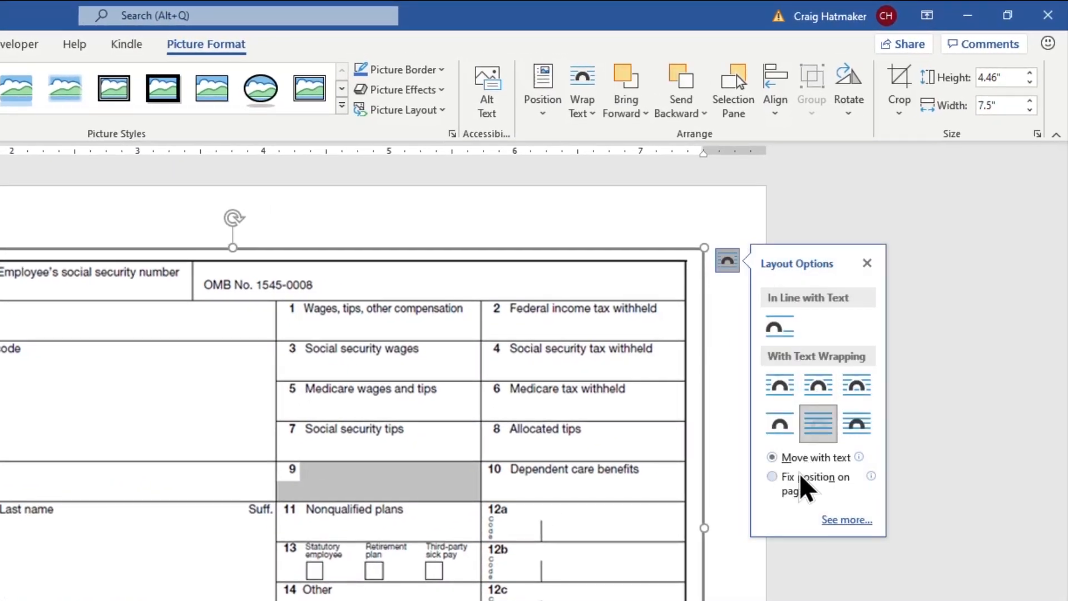
pyautogui.click(771, 477)
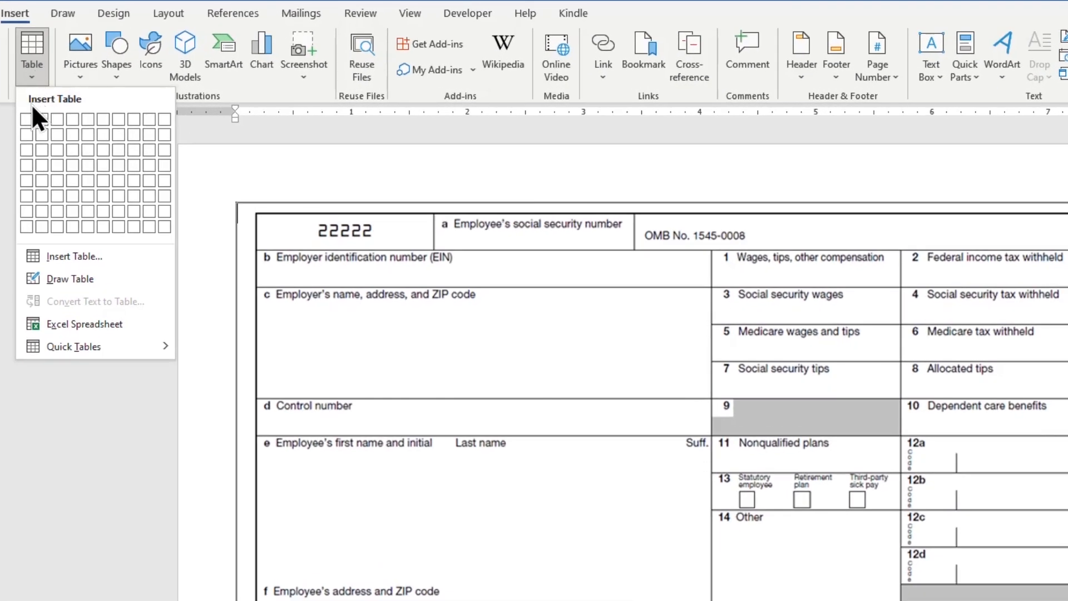
pyautogui.moveTo(73, 284)
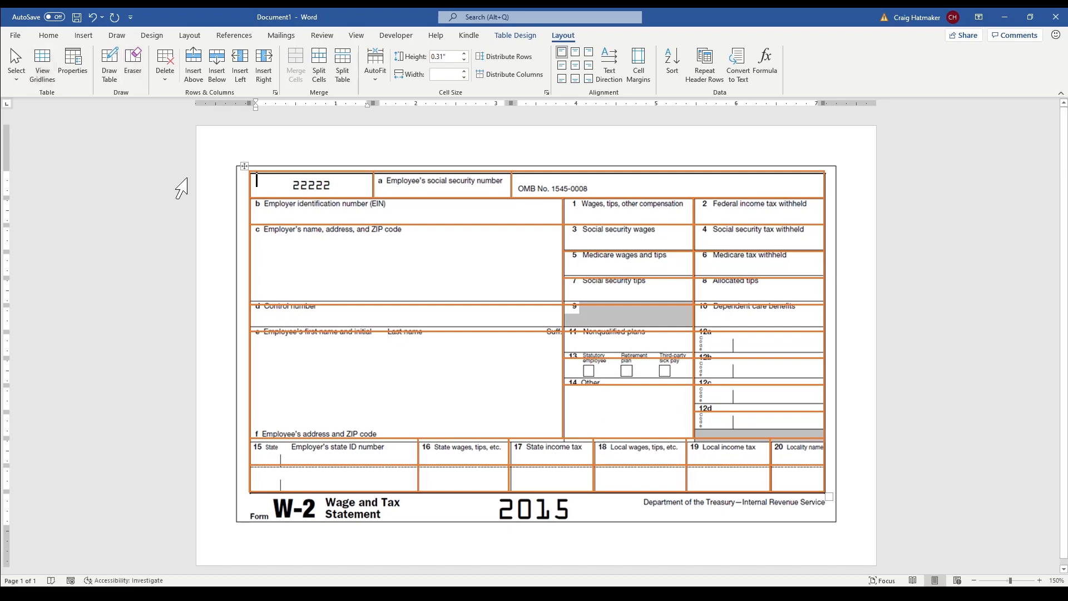
# Select the whole table and set paragraph Spacing After to 0 pt.
pyautogui.click(42, 62)
pyautogui.write('0')
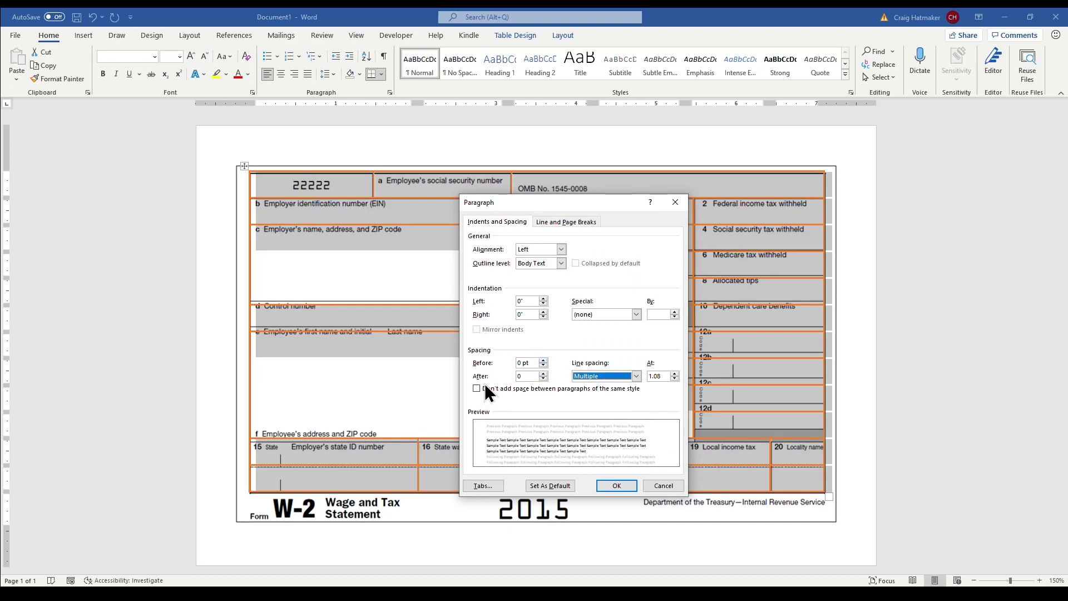
pyautogui.click(617, 485)
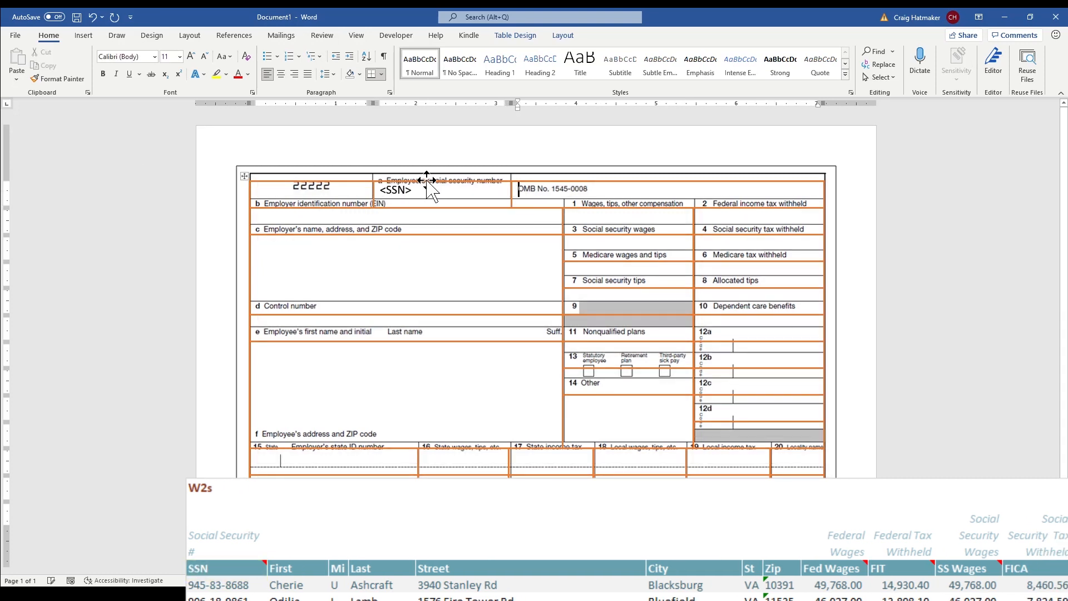
# Type employer ID 95-4569, the Beyond Excel Smalltown VA address, and the <SSN> placeholder.
pyautogui.write('95-4569784')
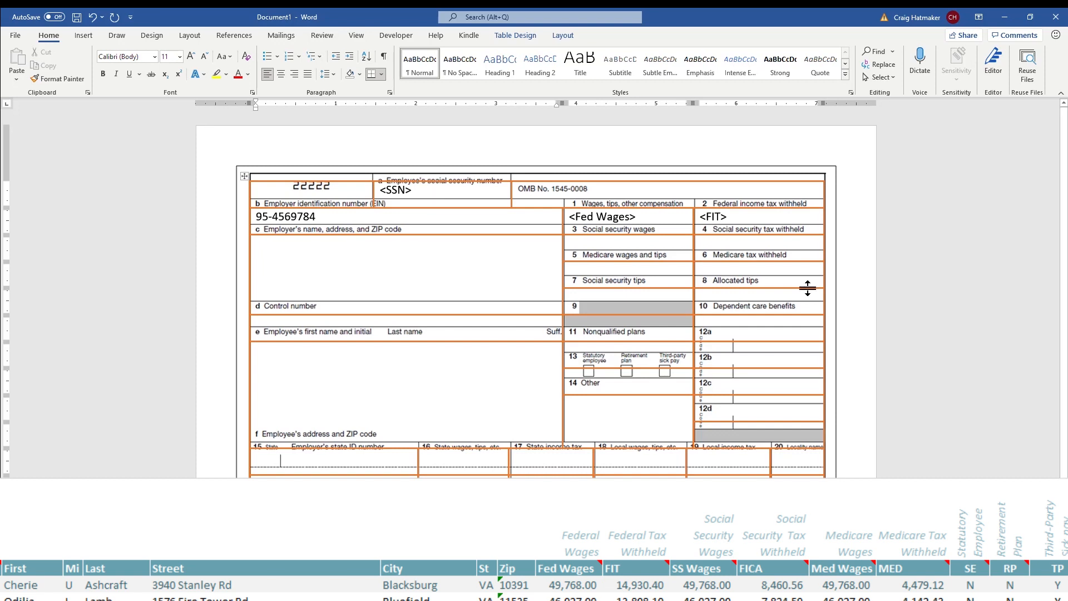
pyautogui.write('Beyond Excel')
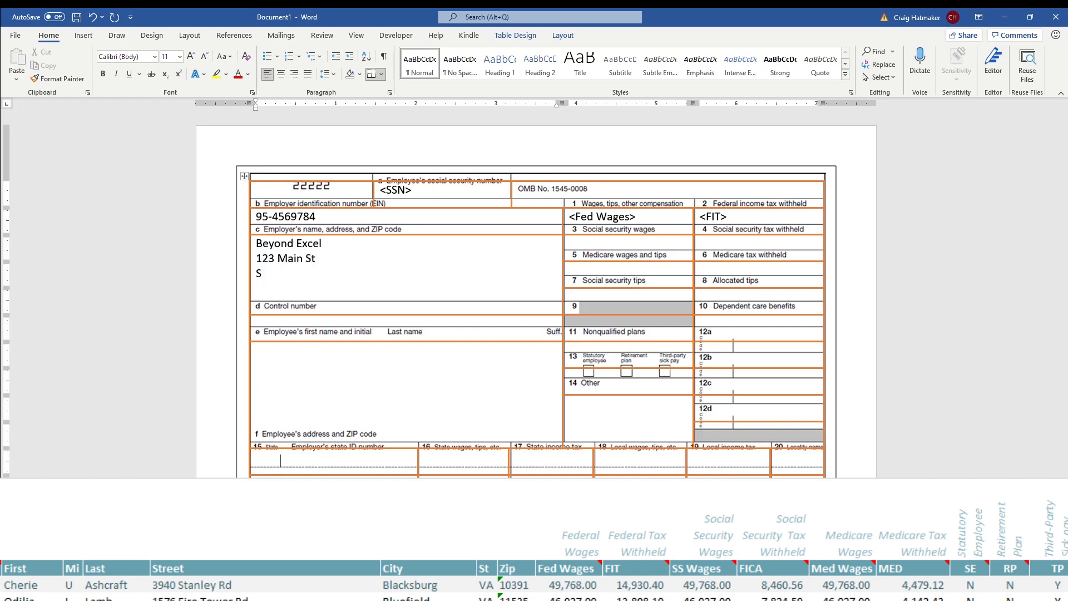
pyautogui.write('malltown, VA 245')
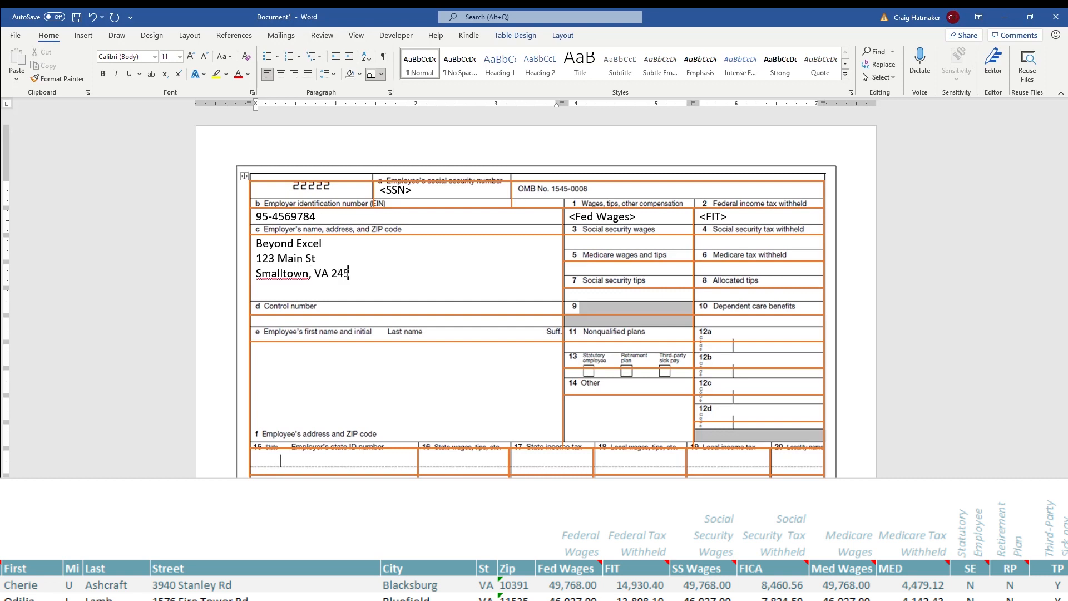
pyautogui.write('<SS Wages>')
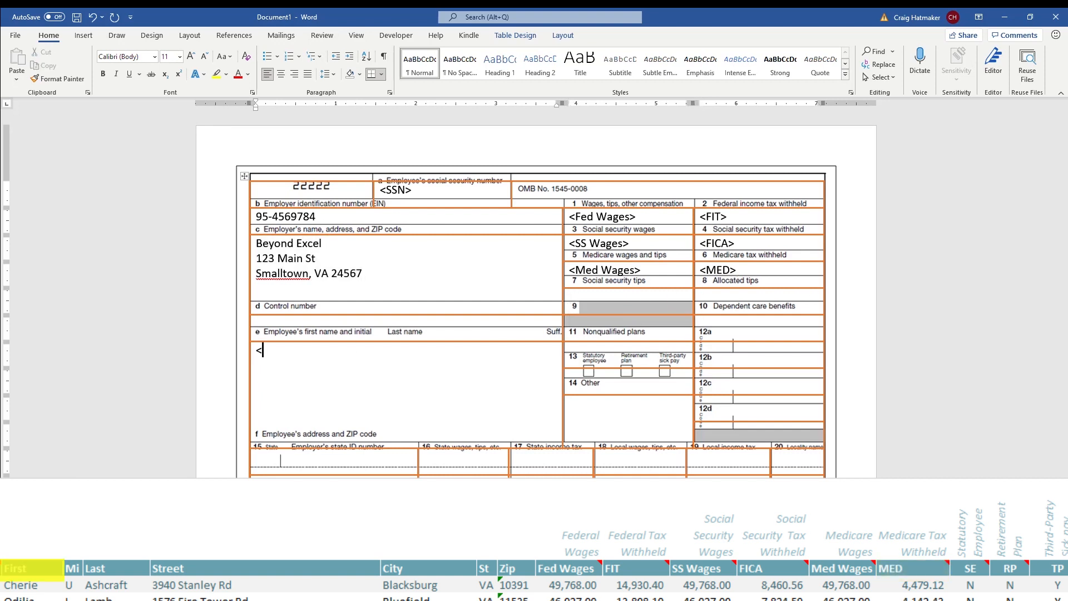
# Enter <First> <MI> <Last>, <Street>, and <City>, <St> <Zip> in box e.
pyautogui.write('First> <MI>')
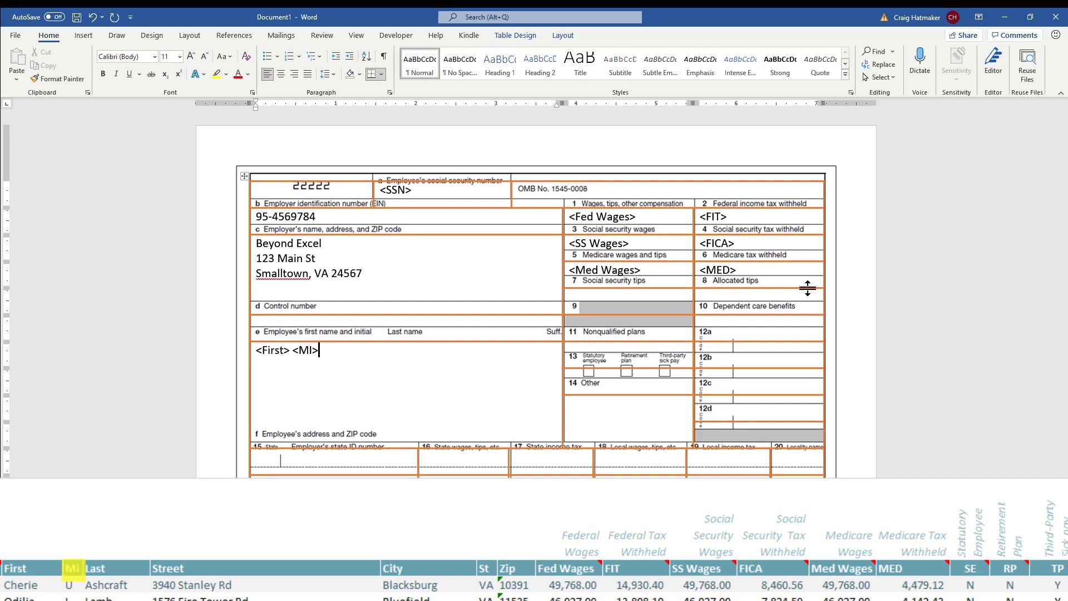
pyautogui.write('<Last>')
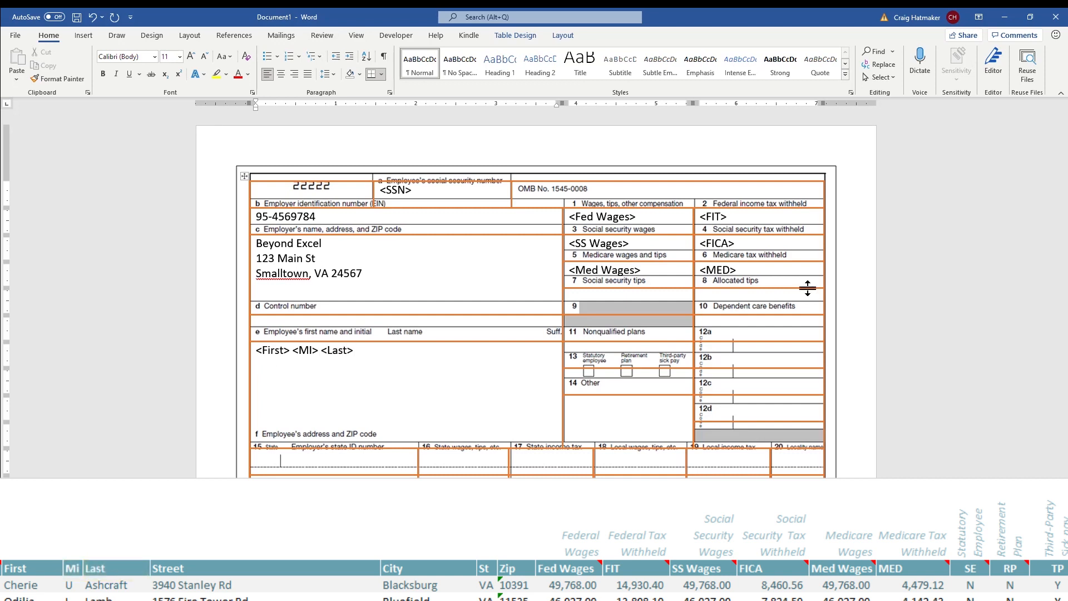
pyautogui.write('<Street>')
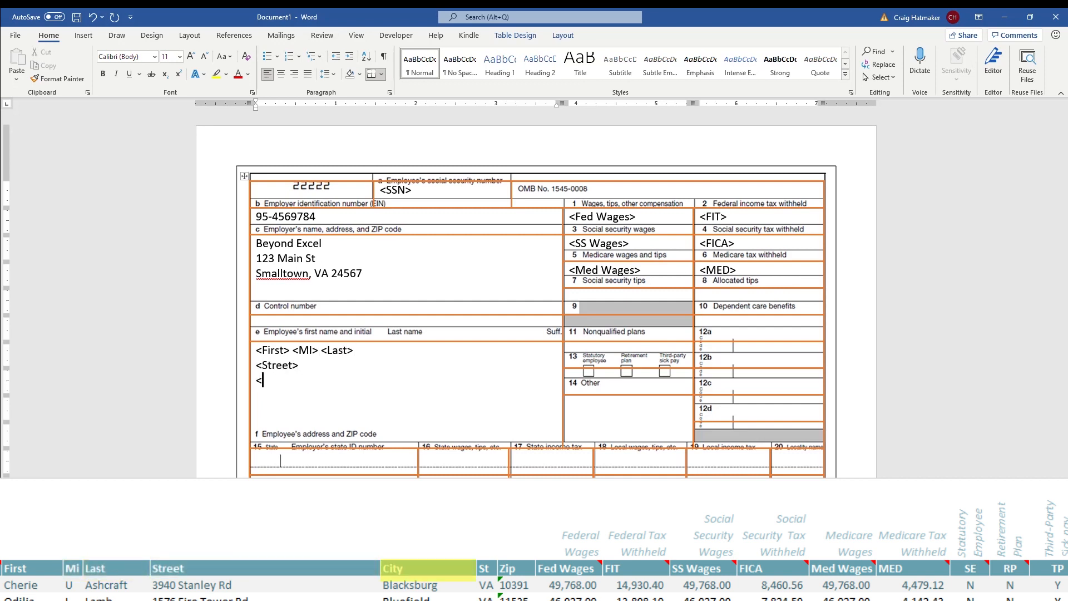
pyautogui.write('<City>,')
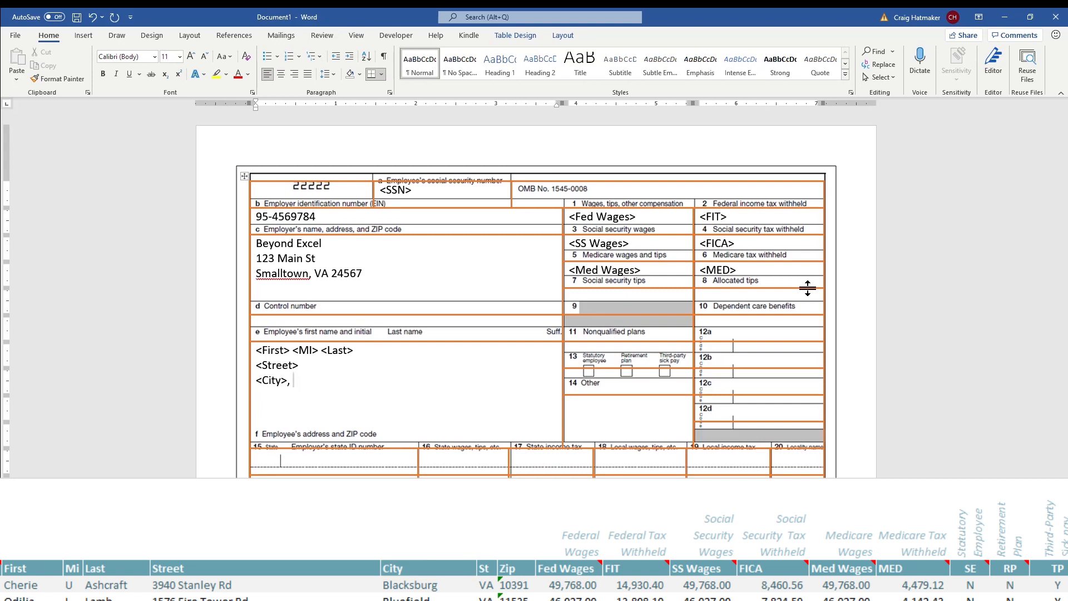
pyautogui.write('<St> <Zip>')
pyautogui.click(629, 365)
pyautogui.write('<SE>')
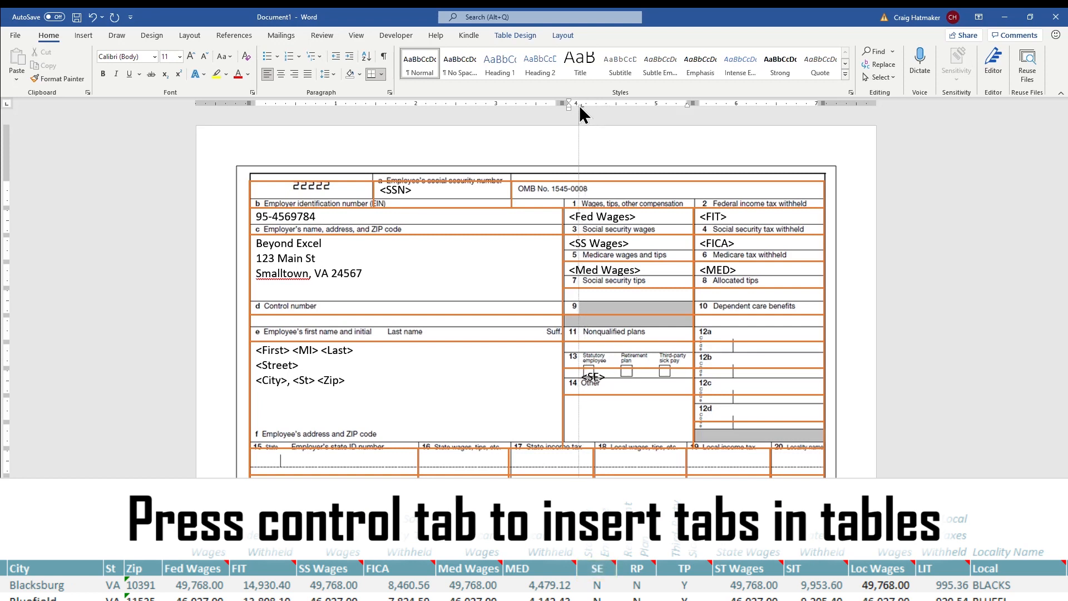
pyautogui.moveTo(595, 116)
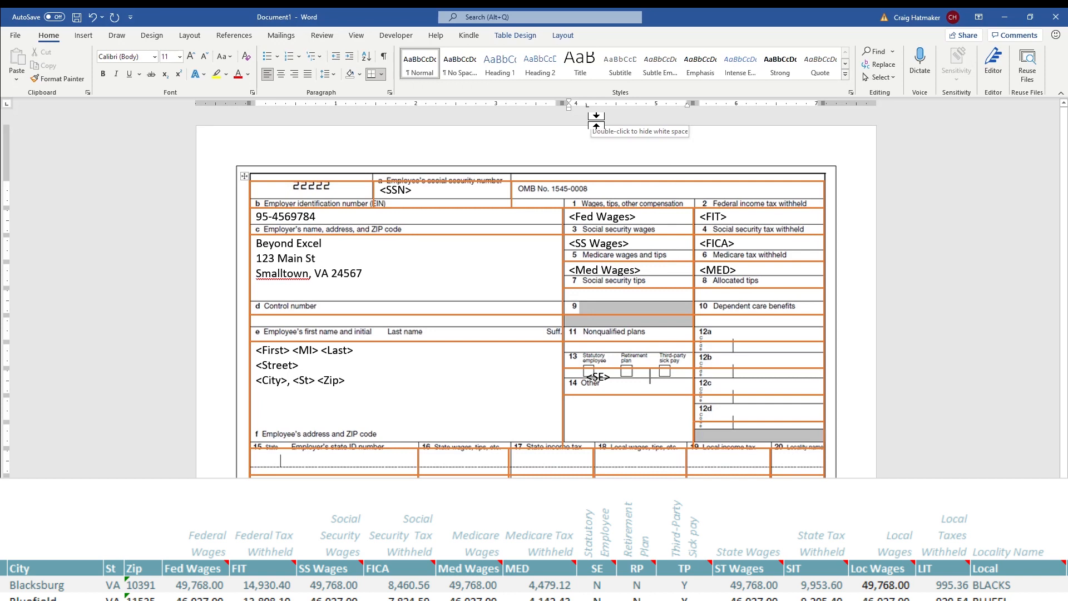
# Add <RP> in box 13, state VA, ID 12-456789, and the local wage fields.
pyautogui.write('<RP> <TP>')
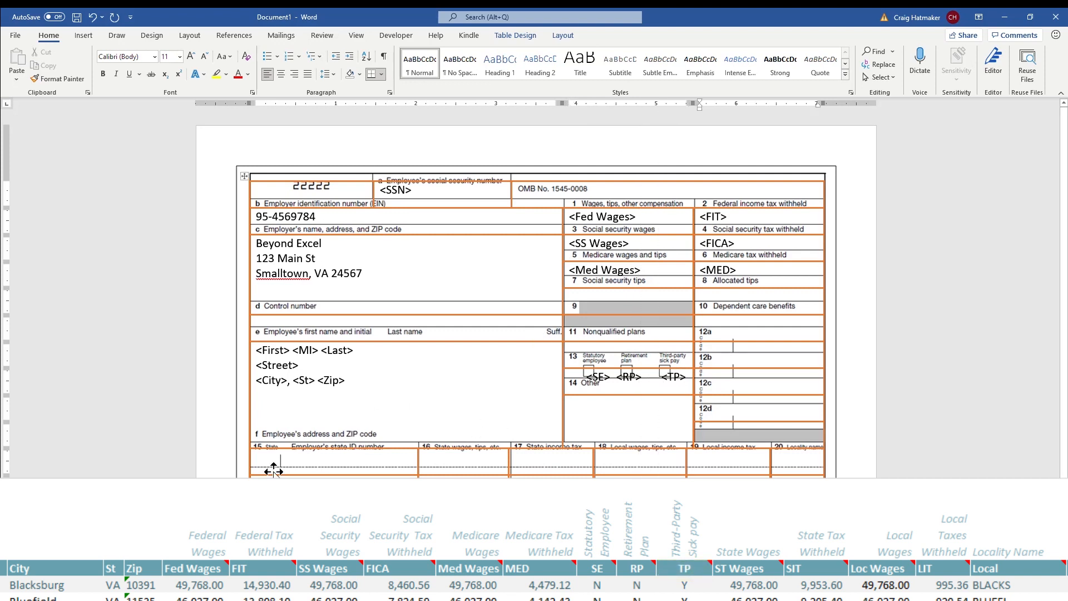
pyautogui.write('VA')
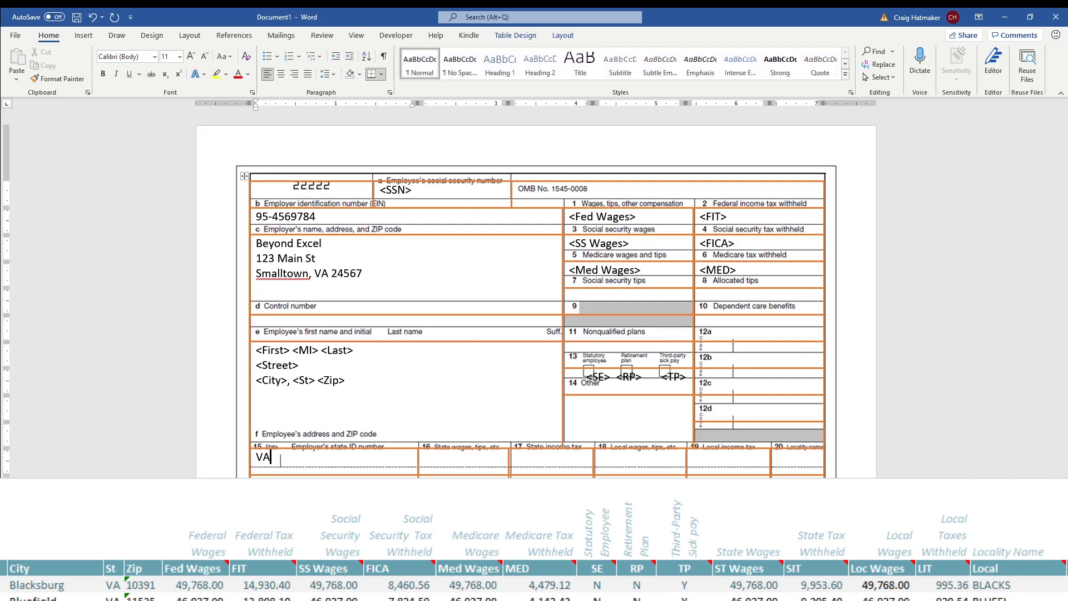
pyautogui.write('12-455')
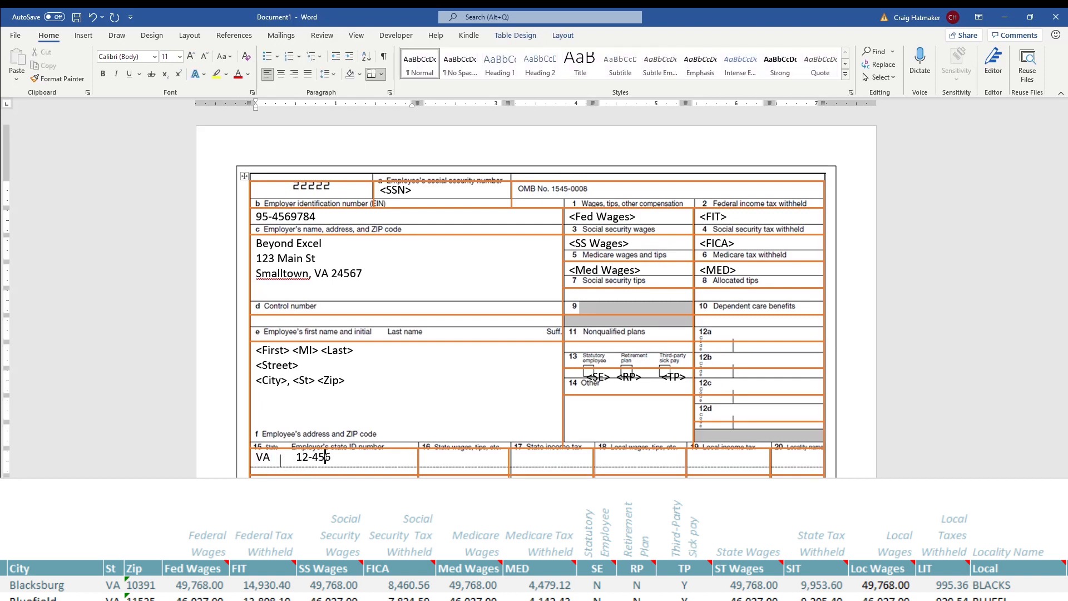
pyautogui.write('789')
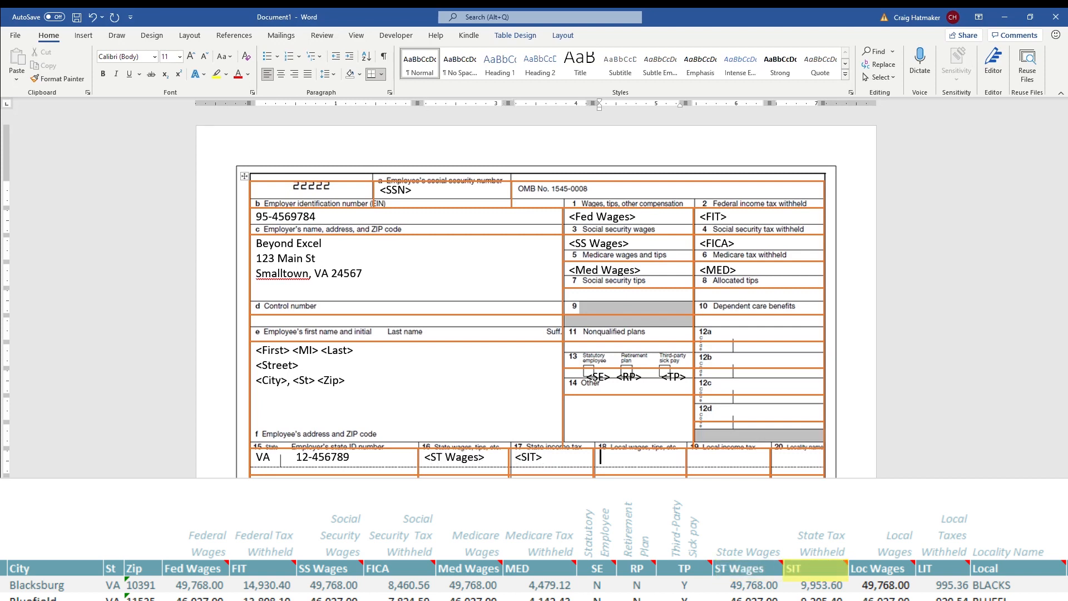
pyautogui.write('<Loc Wages>')
pyautogui.click(729, 458)
pyautogui.write('<LIT>')
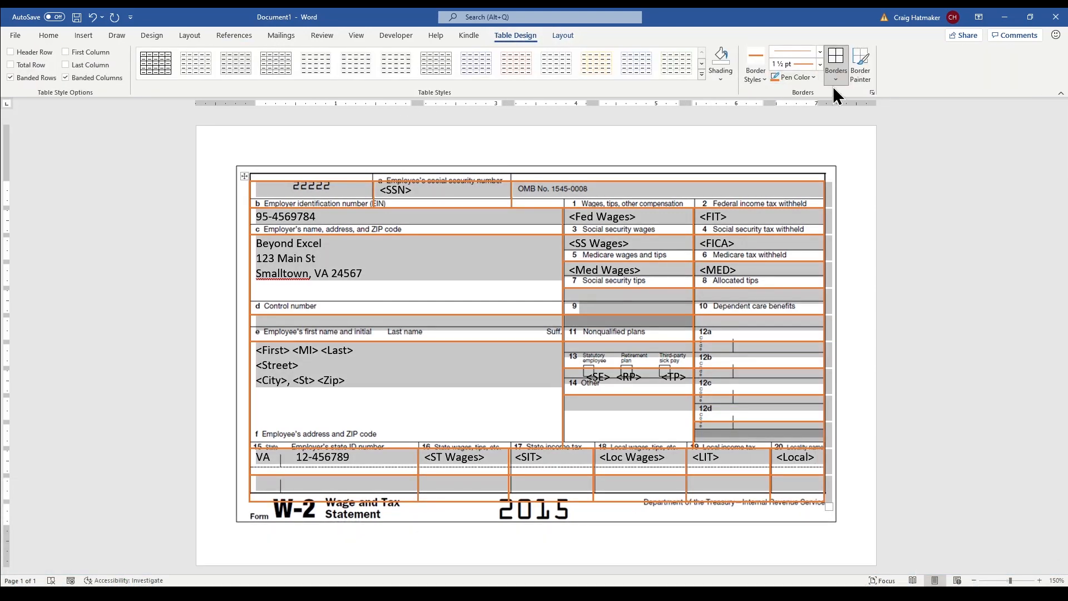
# Remove the table borders, align the fields over the form, and save as W2.docx in Merge.
pyautogui.click(836, 53)
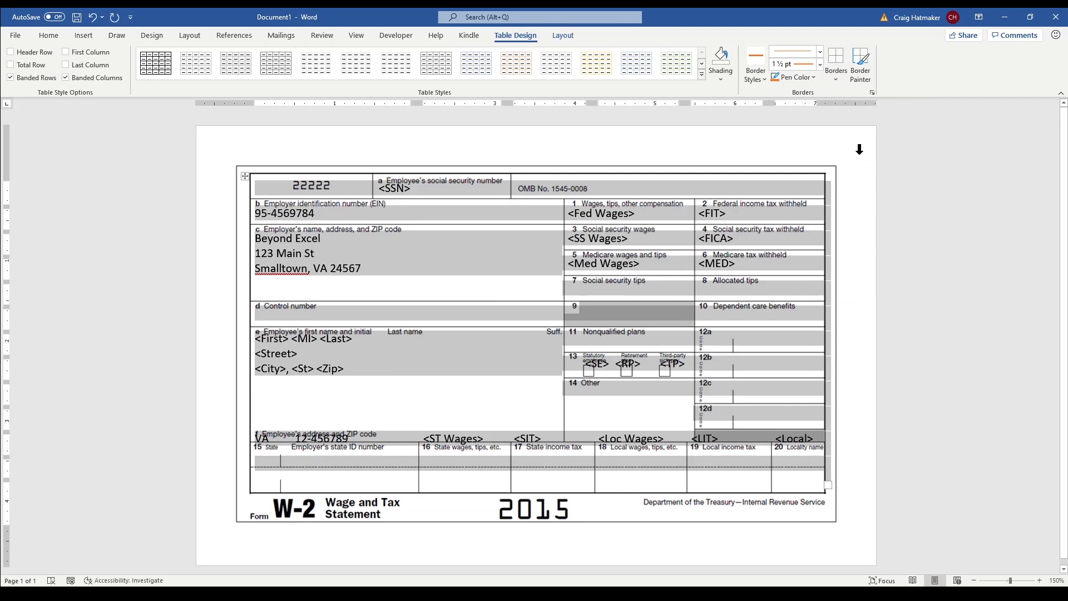
pyautogui.click(562, 36)
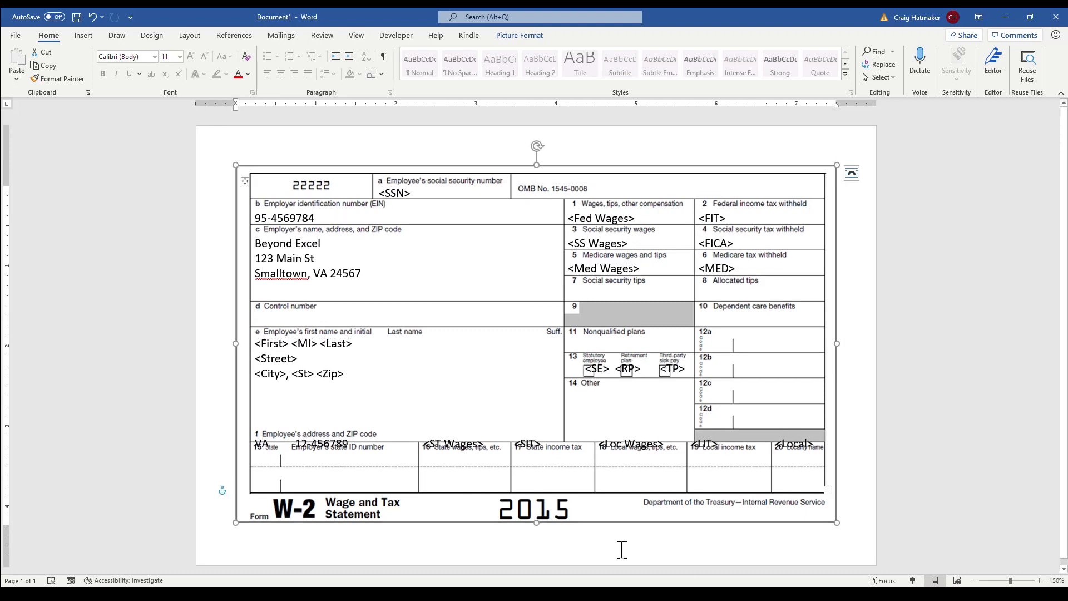
pyautogui.moveTo(733, 438)
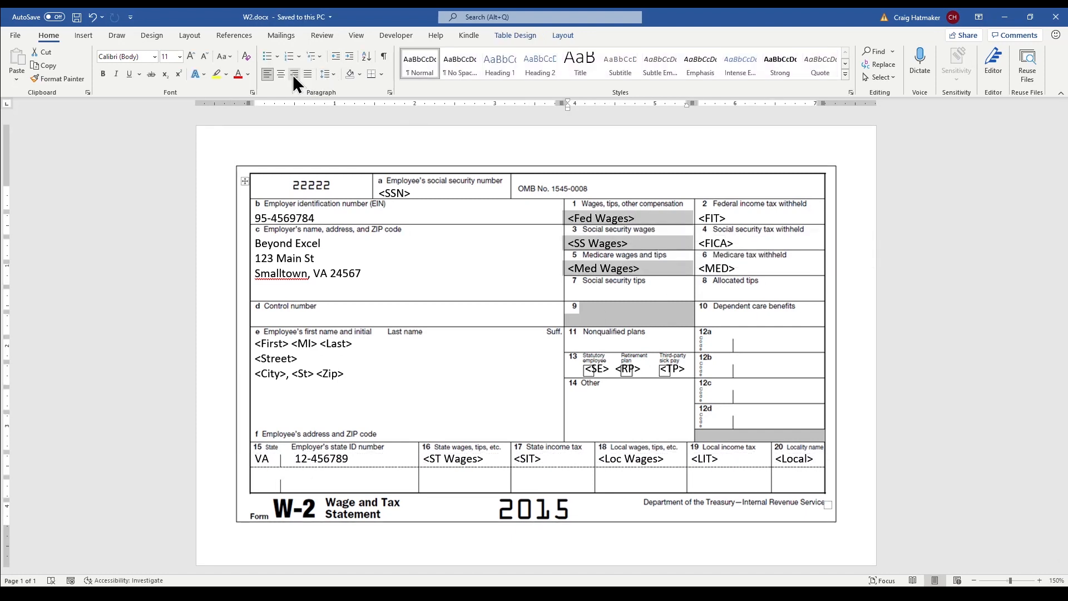
pyautogui.click(293, 74)
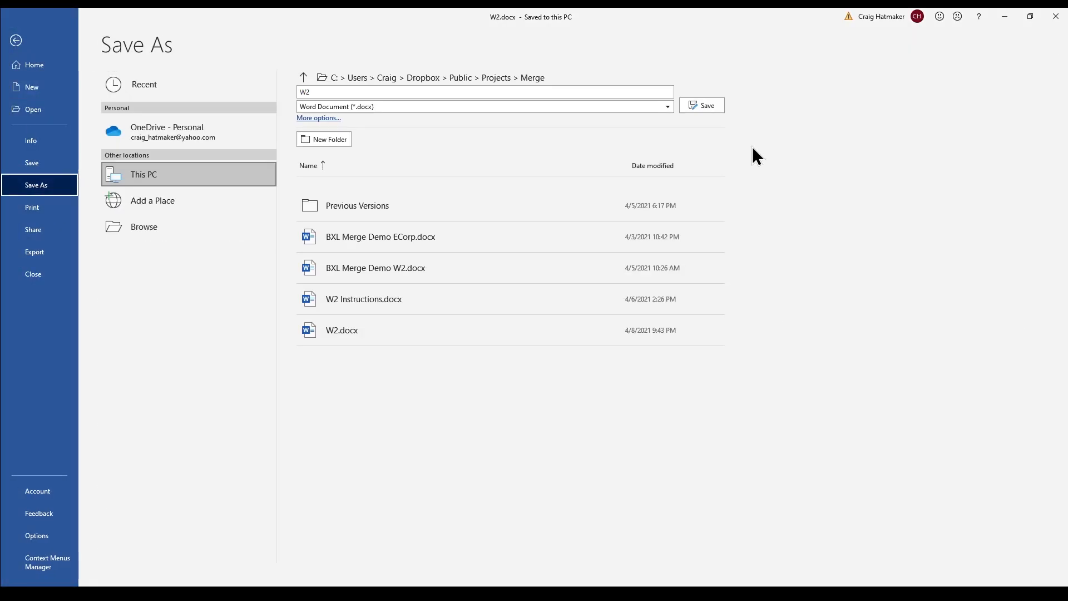
# Switch to the BXL Merge Demo W2s.xlsx workbook window in Excel.
pyautogui.click(701, 105)
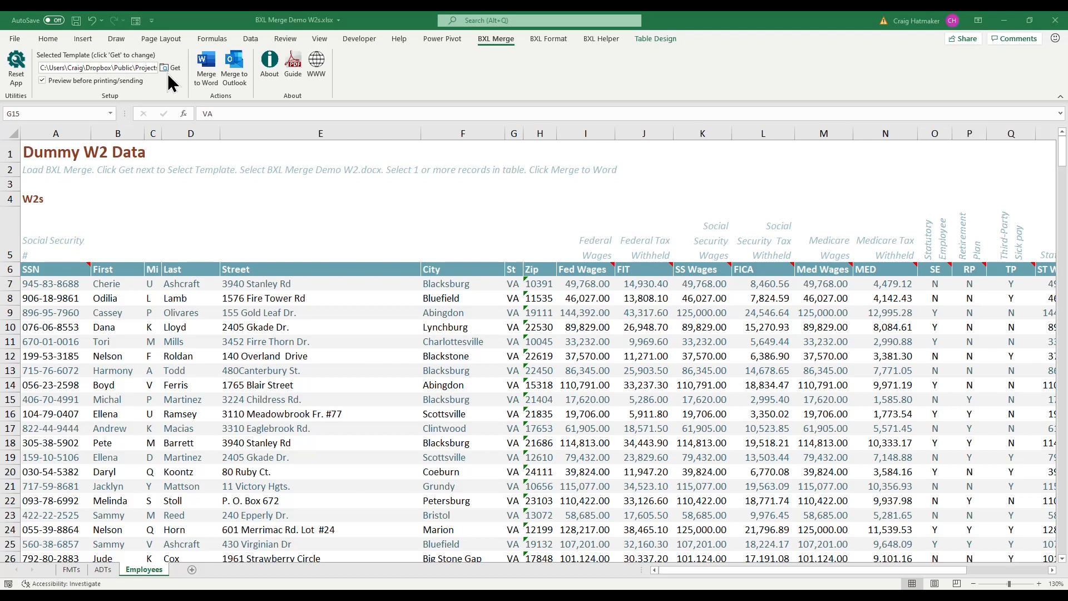
# Set W2.docx as the BXL Merge template file.
pyautogui.click(173, 68)
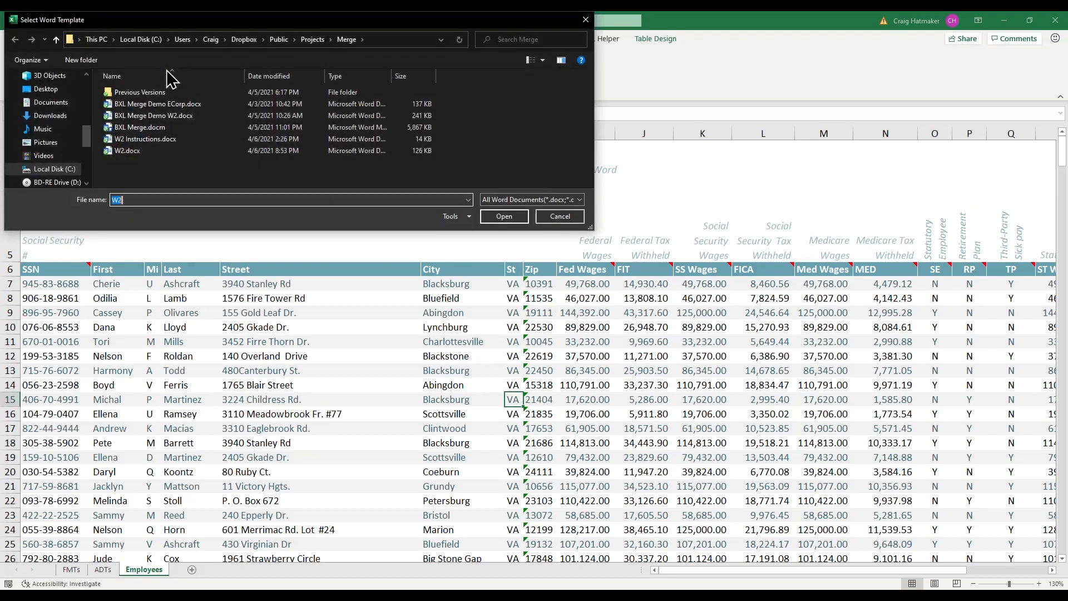
pyautogui.click(127, 150)
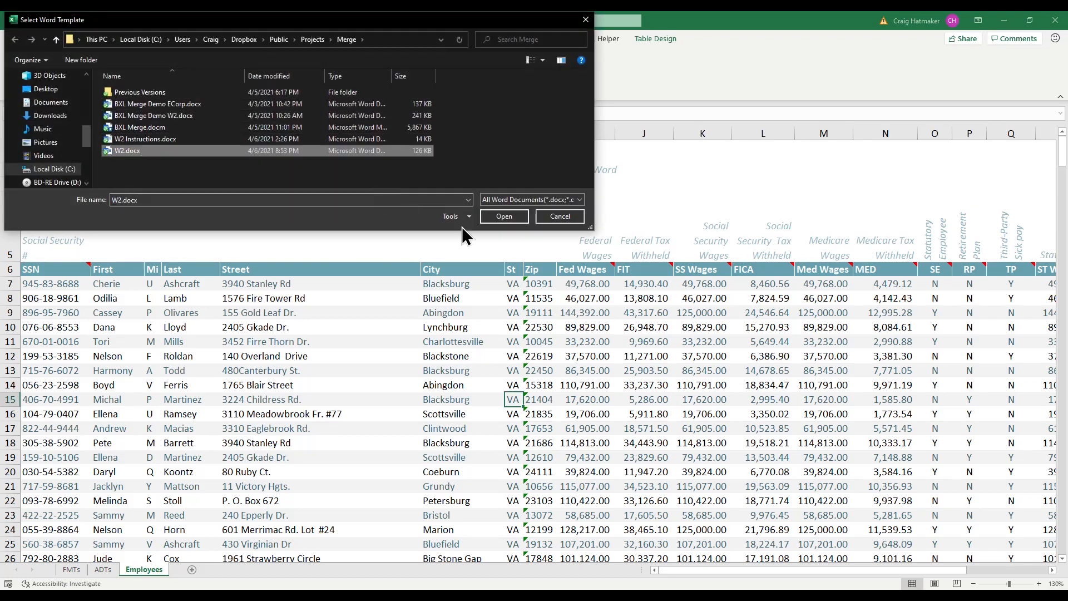
pyautogui.click(504, 217)
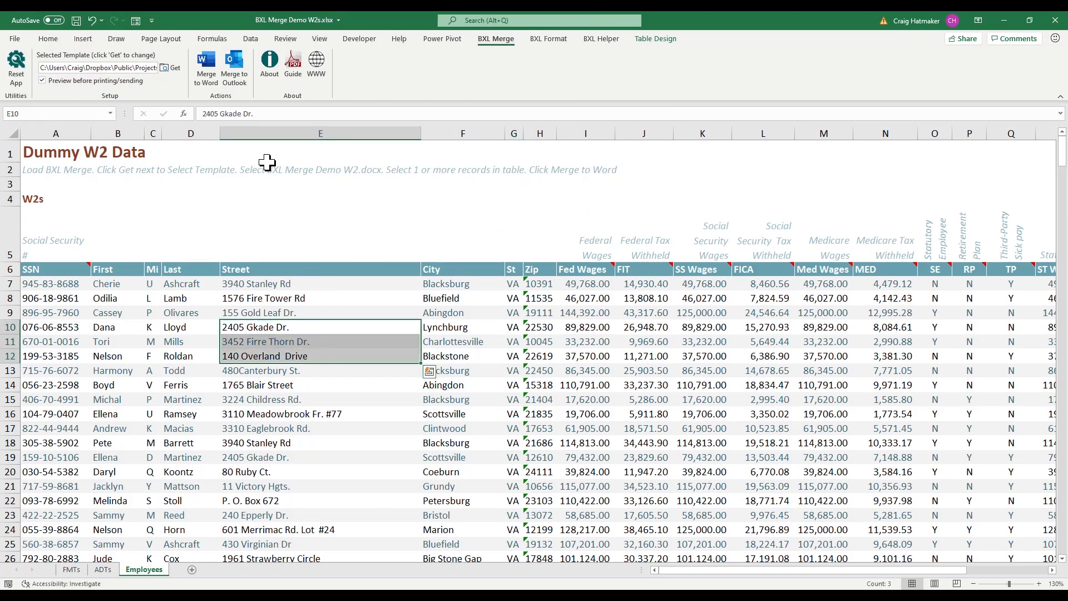
# Merge the selected Lloyd, Mills and Roldan rows into Word W-2 documents.
pyautogui.click(206, 67)
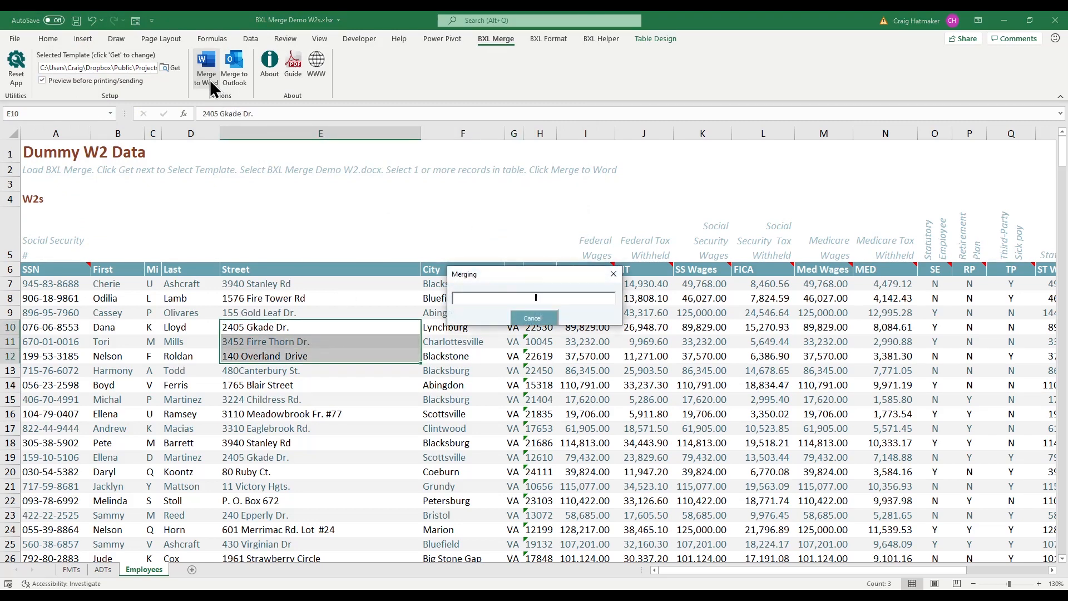
pyautogui.click(206, 65)
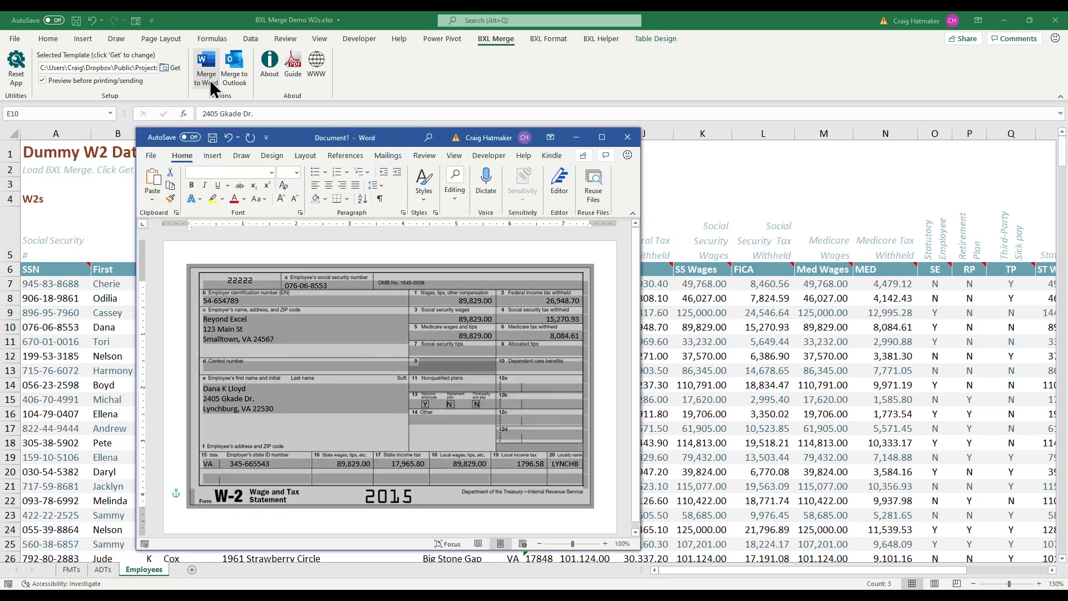
pyautogui.click(205, 66)
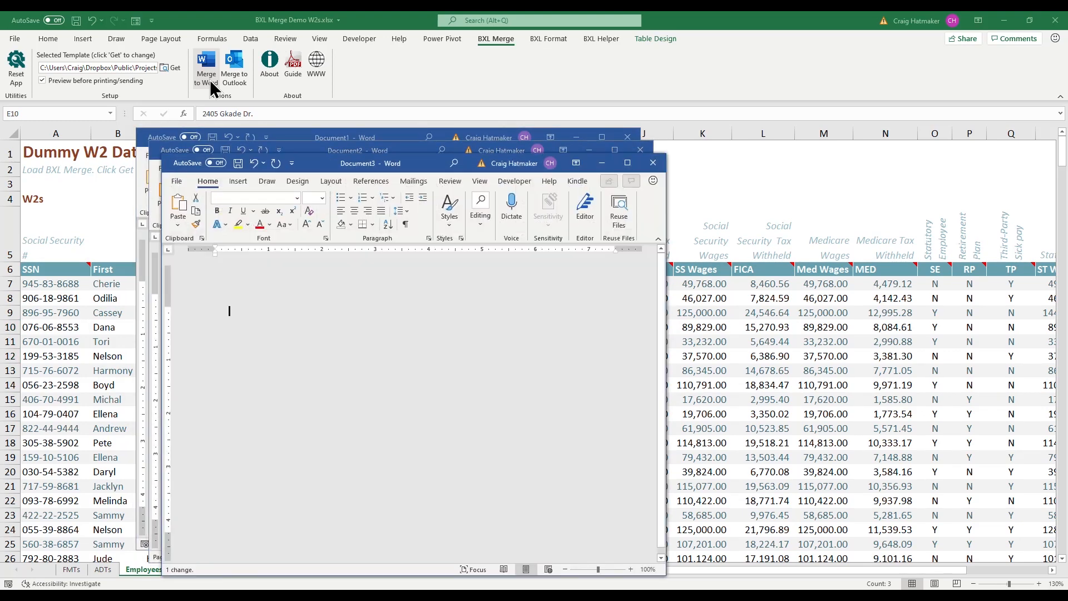
pyautogui.click(206, 66)
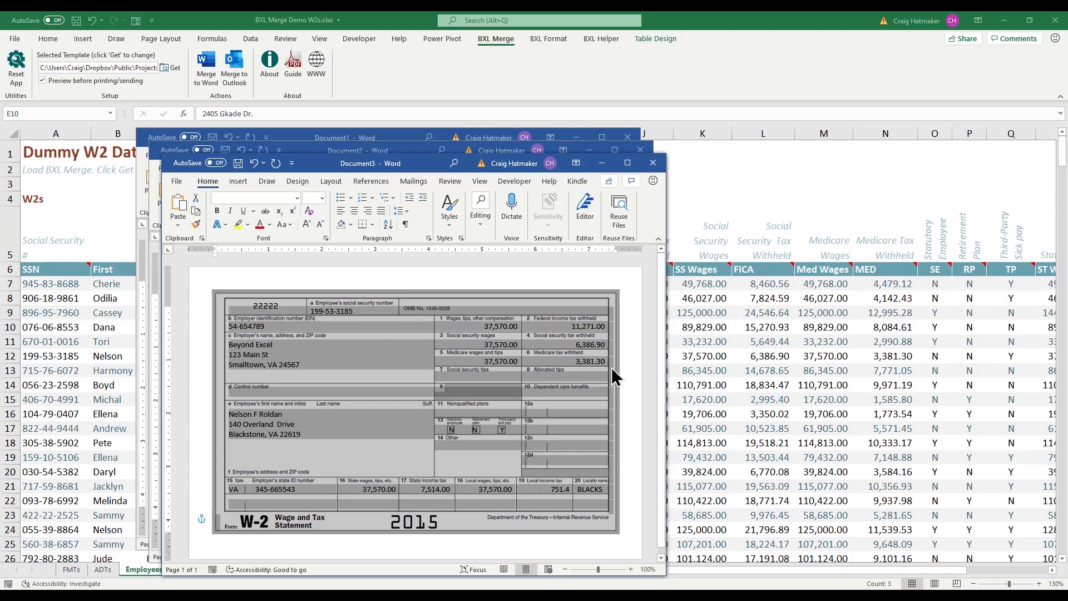